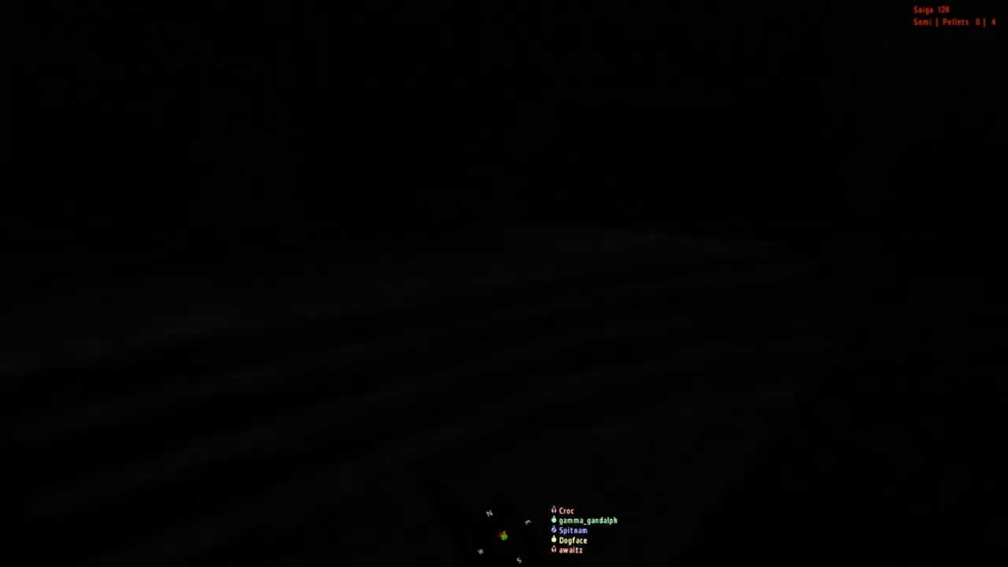
left_click(504, 283)
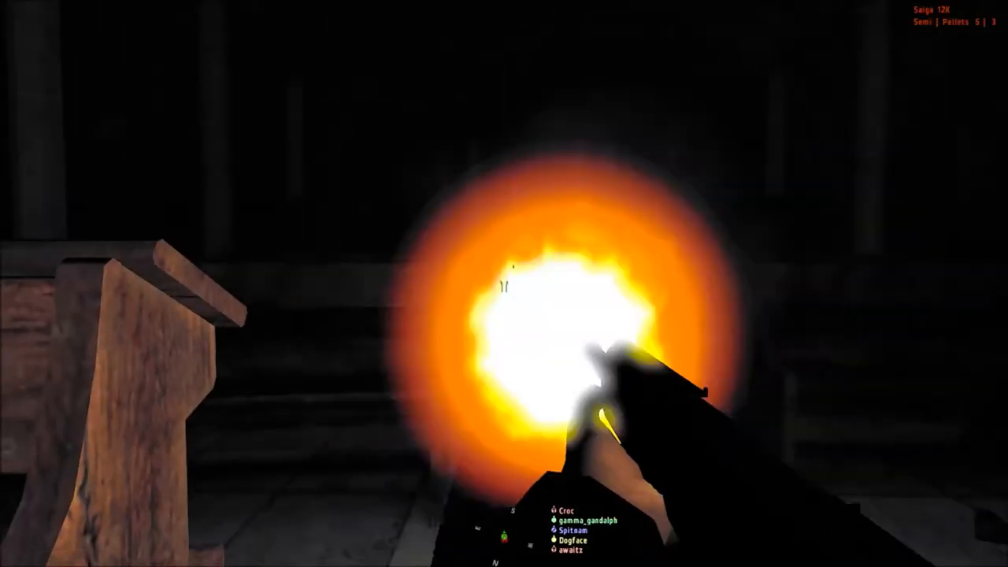
left_click(504, 284)
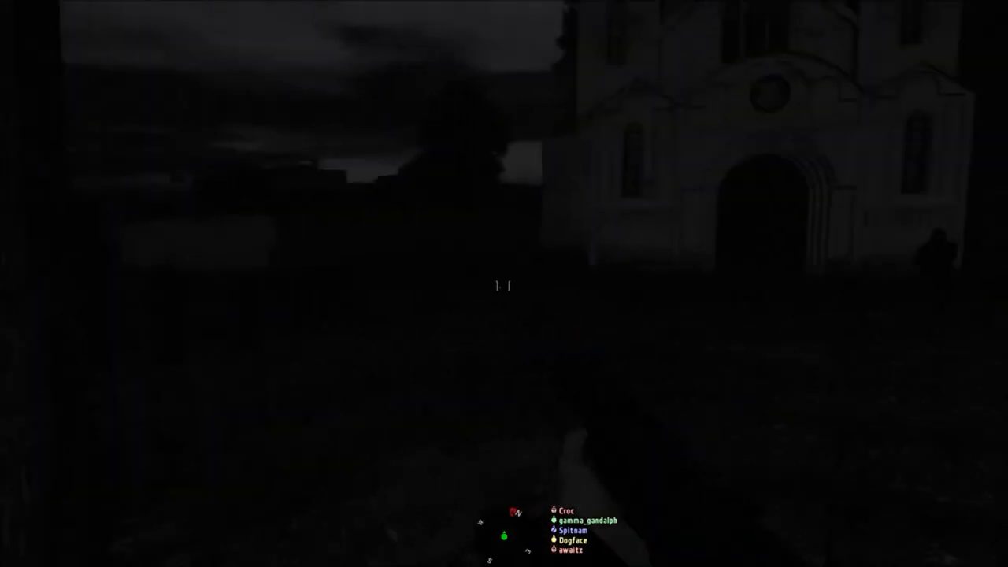
mouse_move(504, 284)
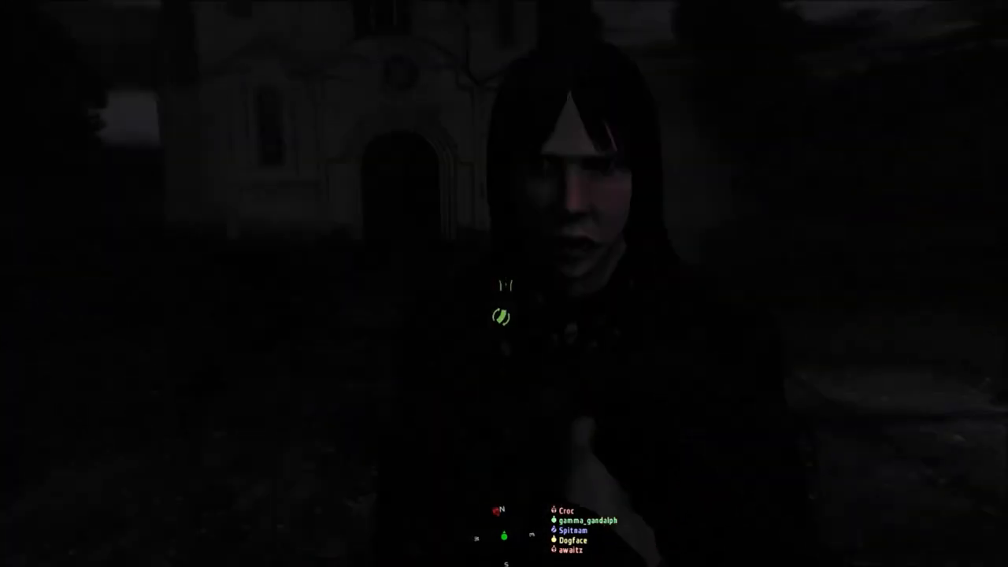